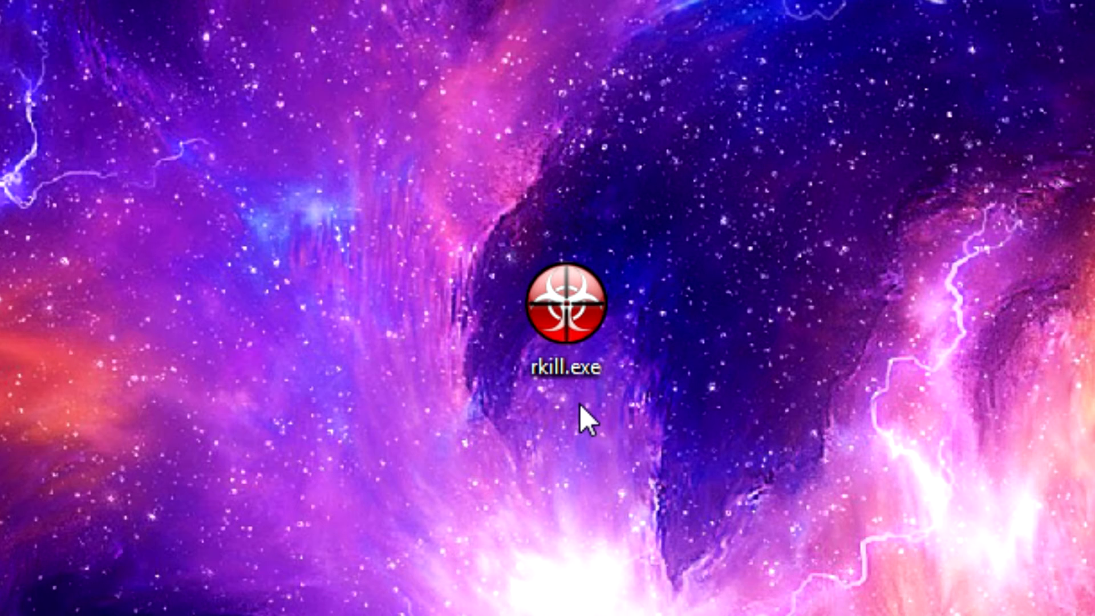
- Launch rkill.exe and confirm the security warning so the scan runs to the Rkill Finished notice
double_click(569, 301)
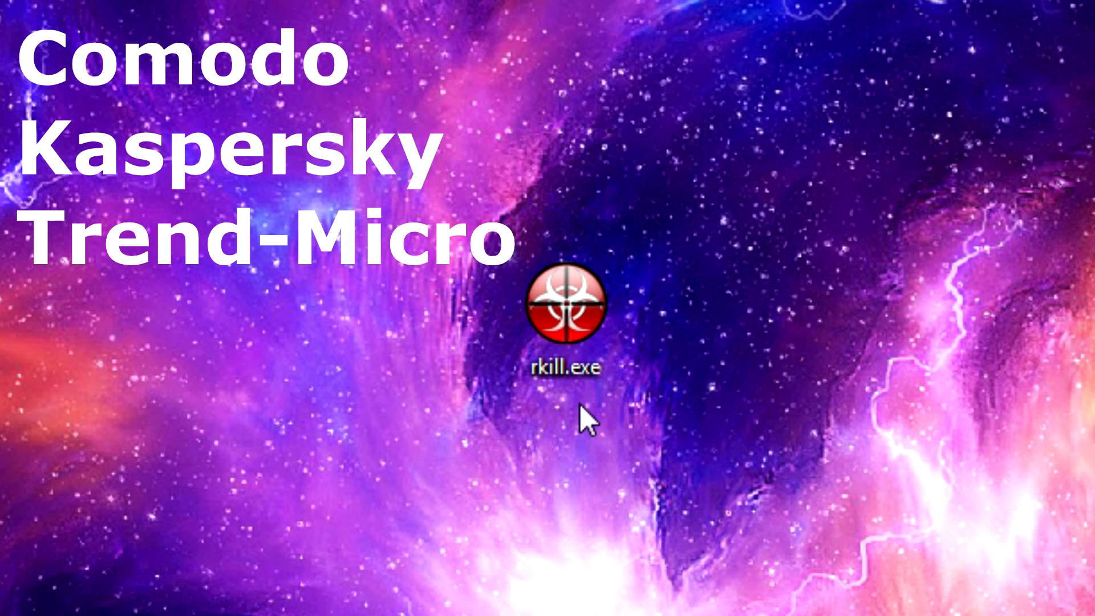
left_click(566, 303)
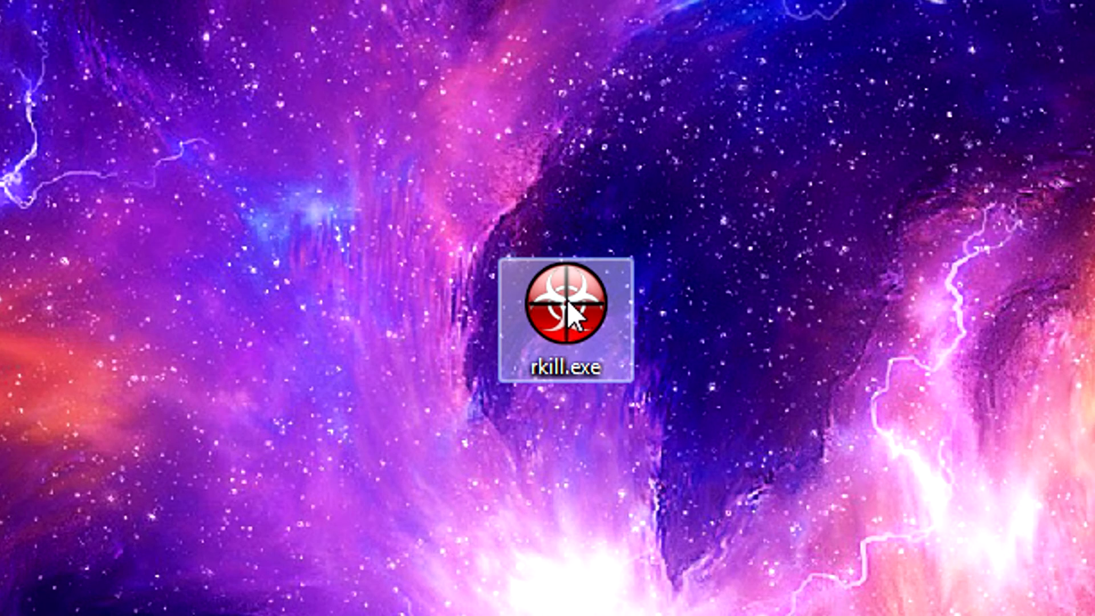
double_click(567, 307)
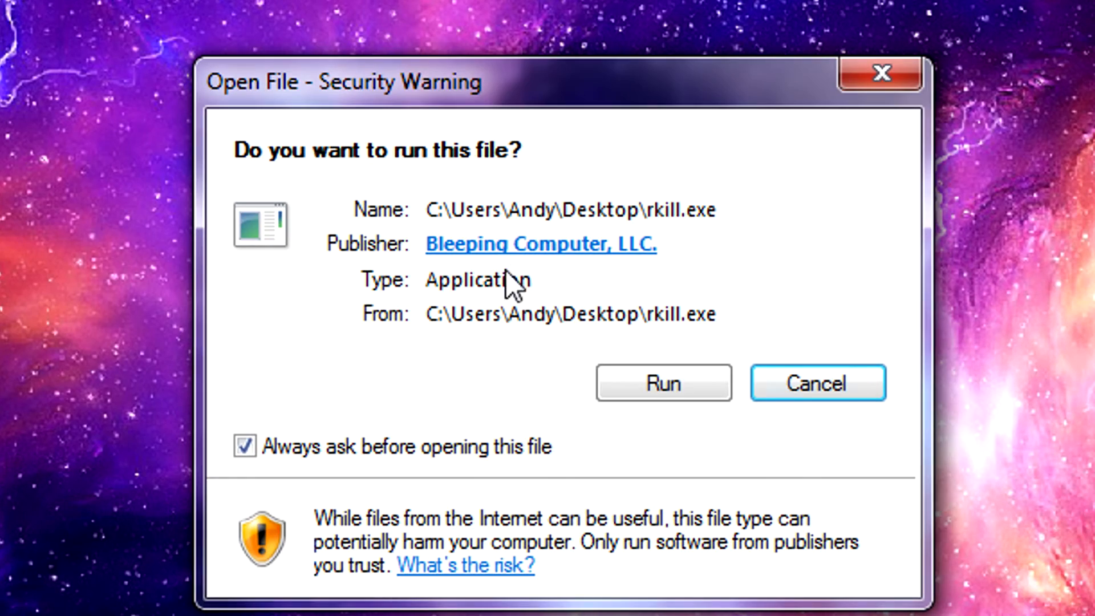
left_click(662, 382)
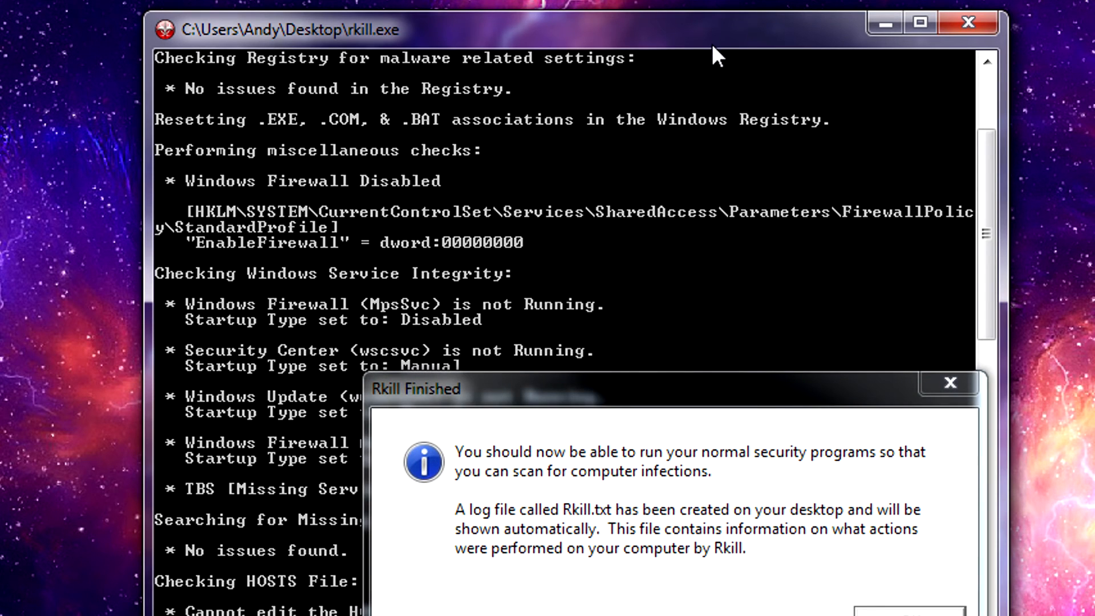
mouse_move(805, 415)
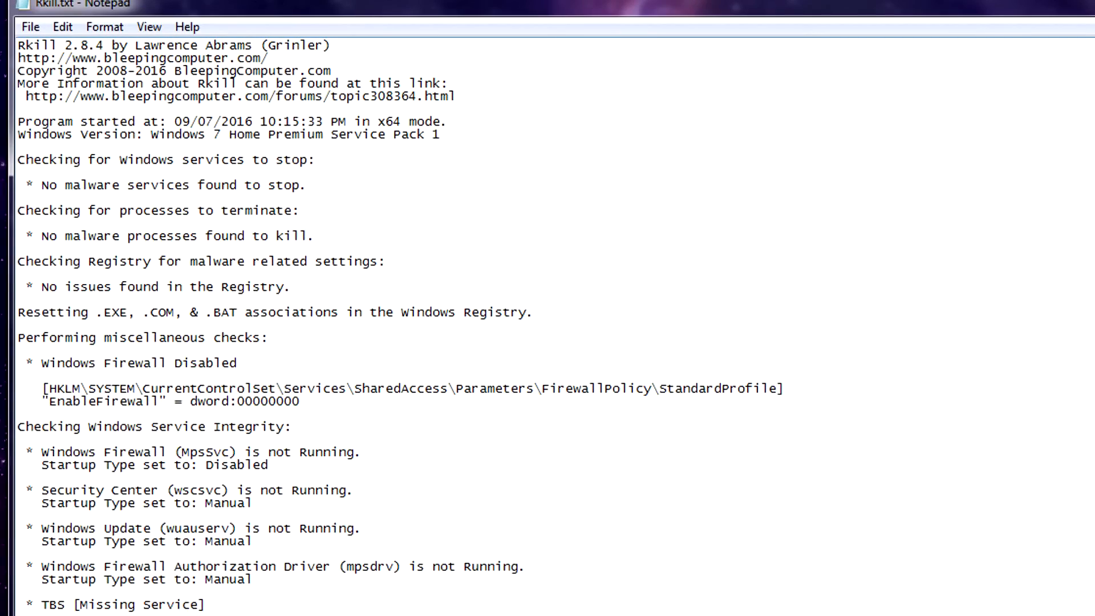
mouse_move(683, 14)
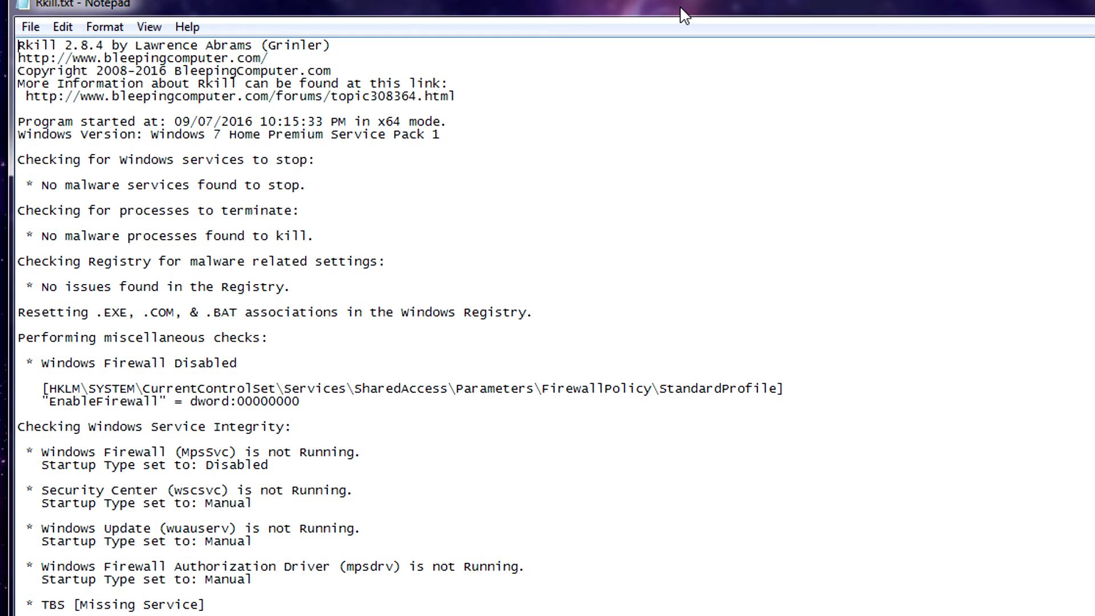
mouse_move(639, 5)
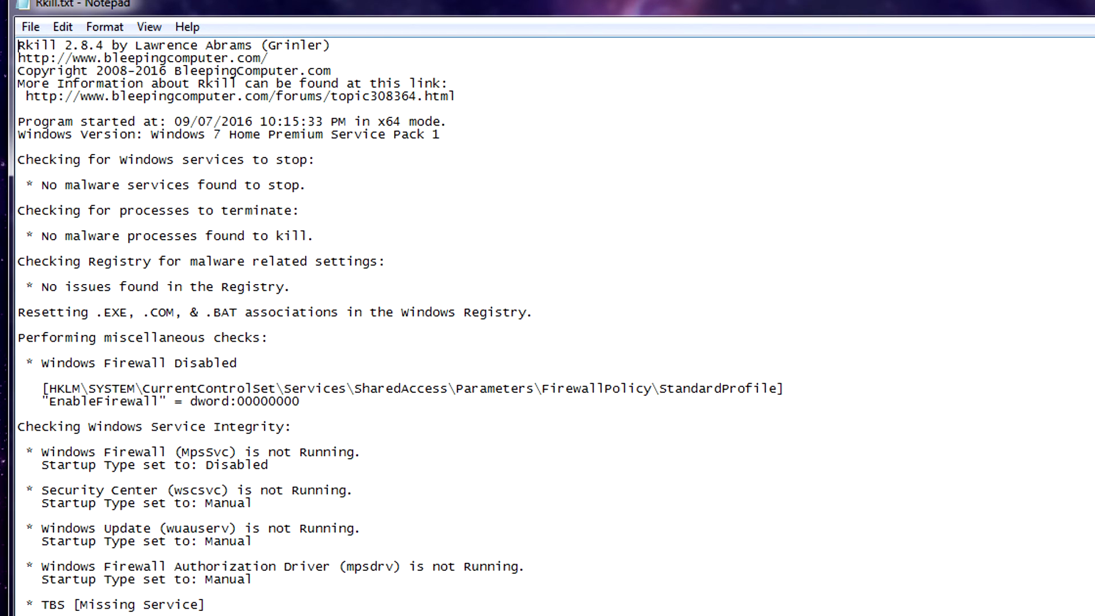
- Scroll the Rkill.txt log down to the HOSTS check, Program finished and Execution time lines
scroll("down", 3)
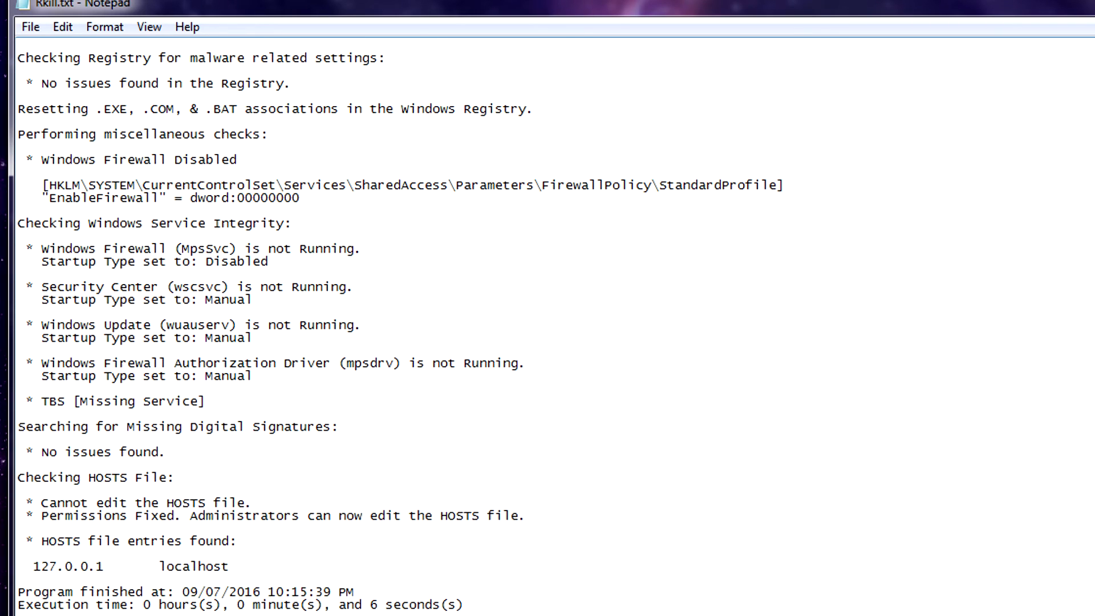